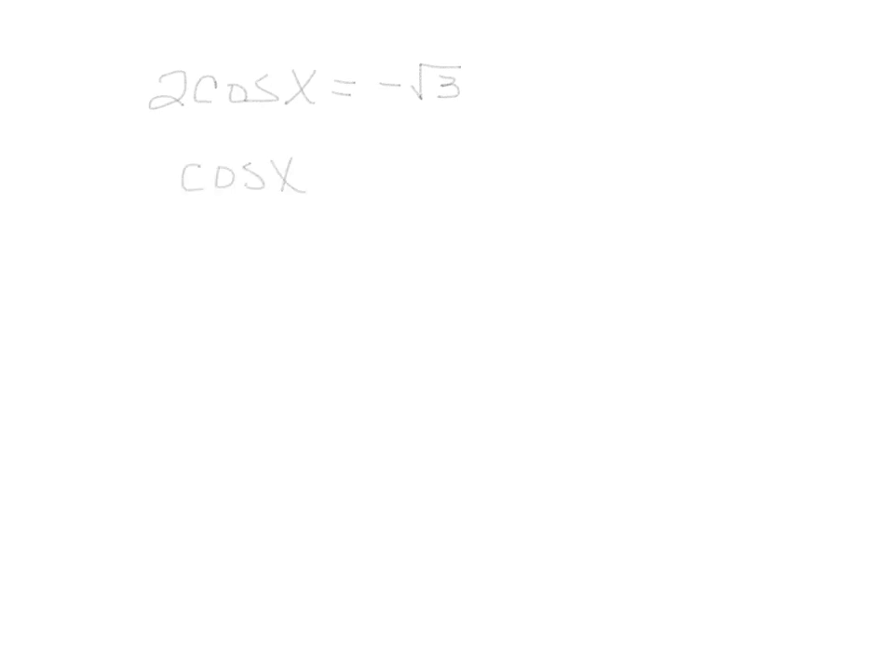
text(= -1)
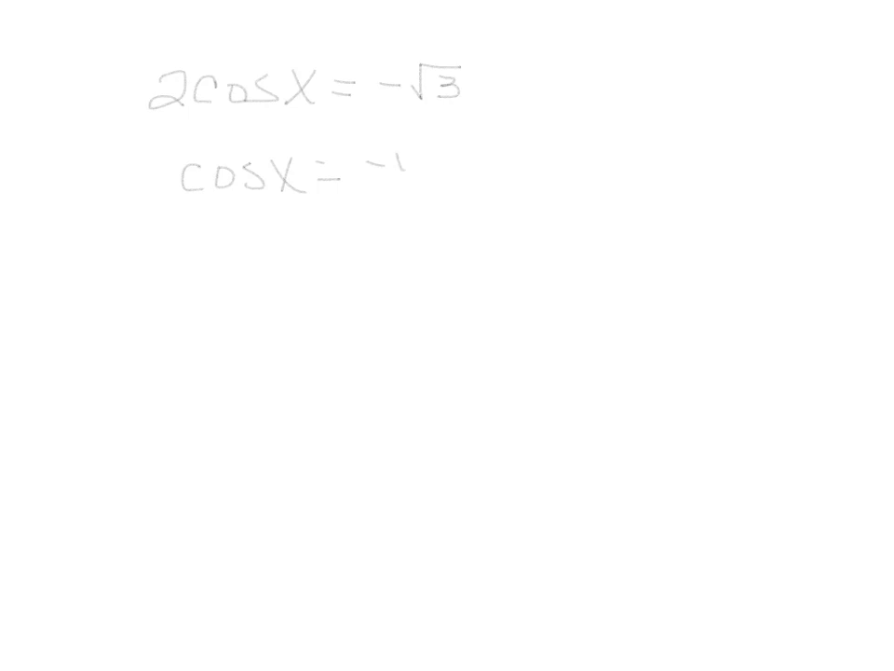
text(-√3)
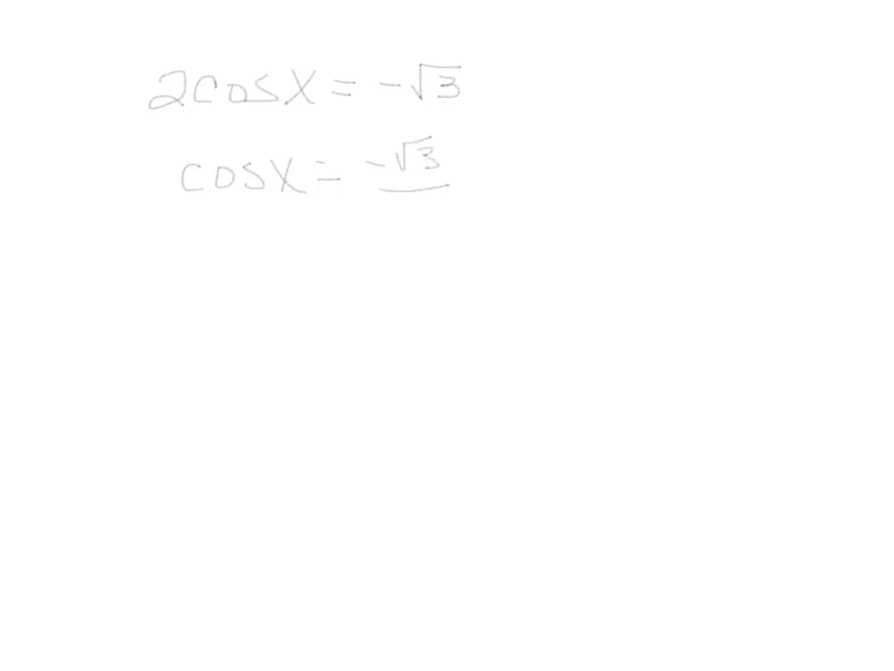
text(2)
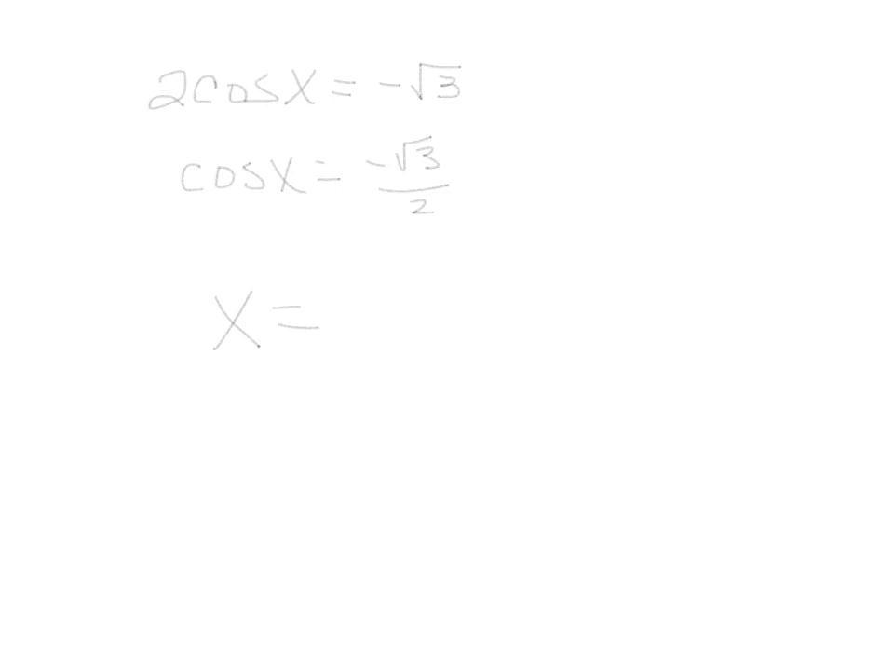
text(5π)
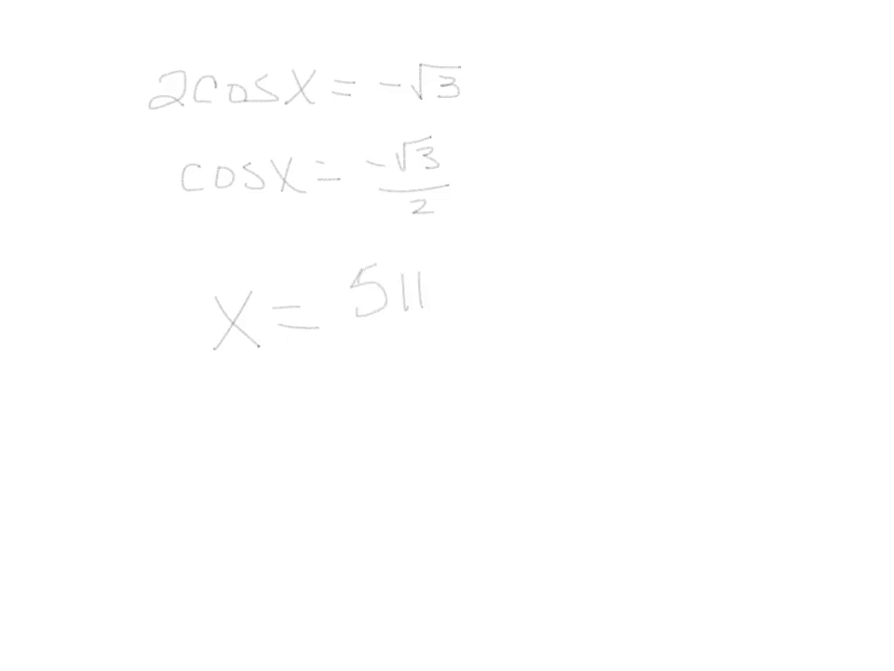
text(5π/6, 7π)
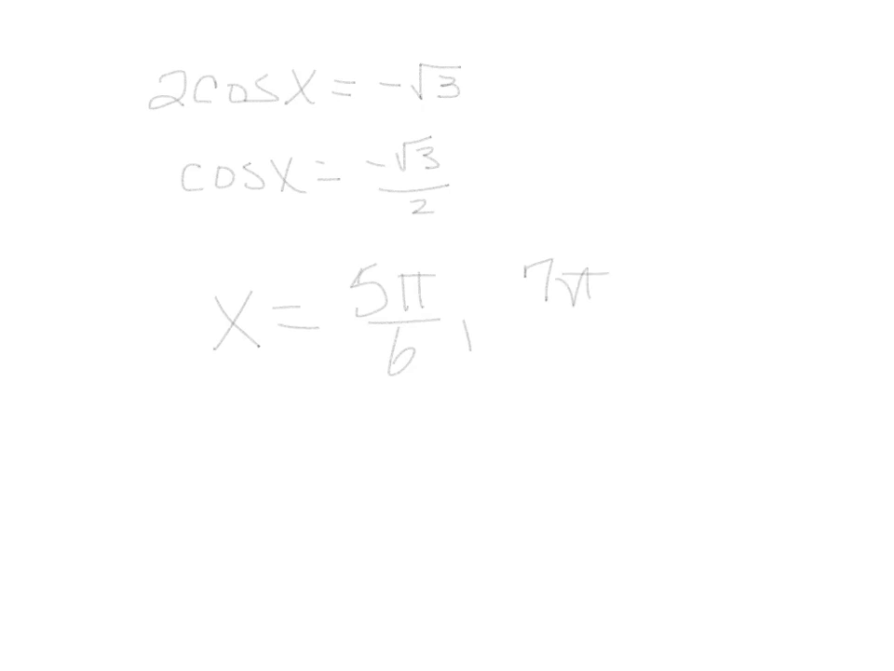
text(/6)
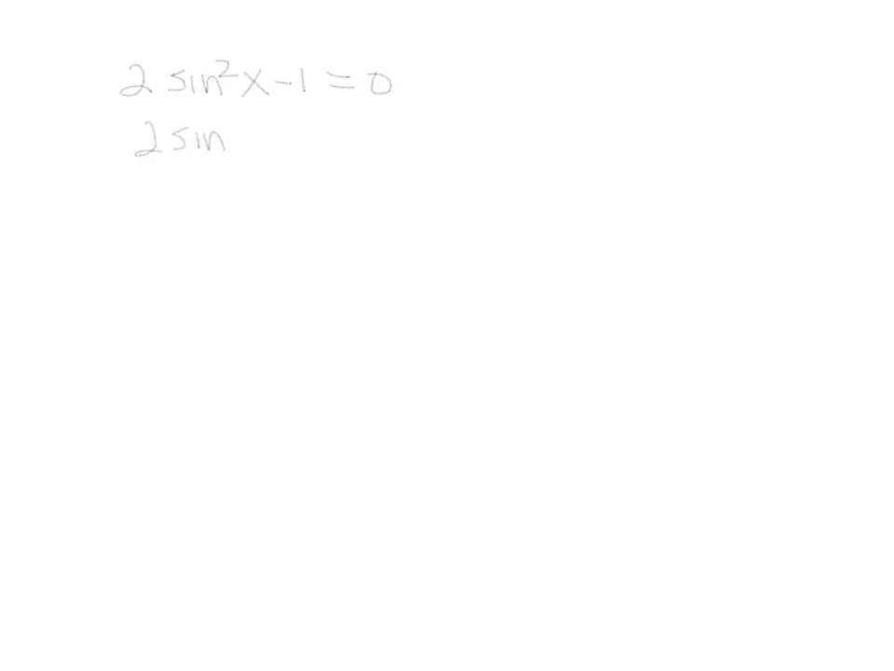
text(²x −)
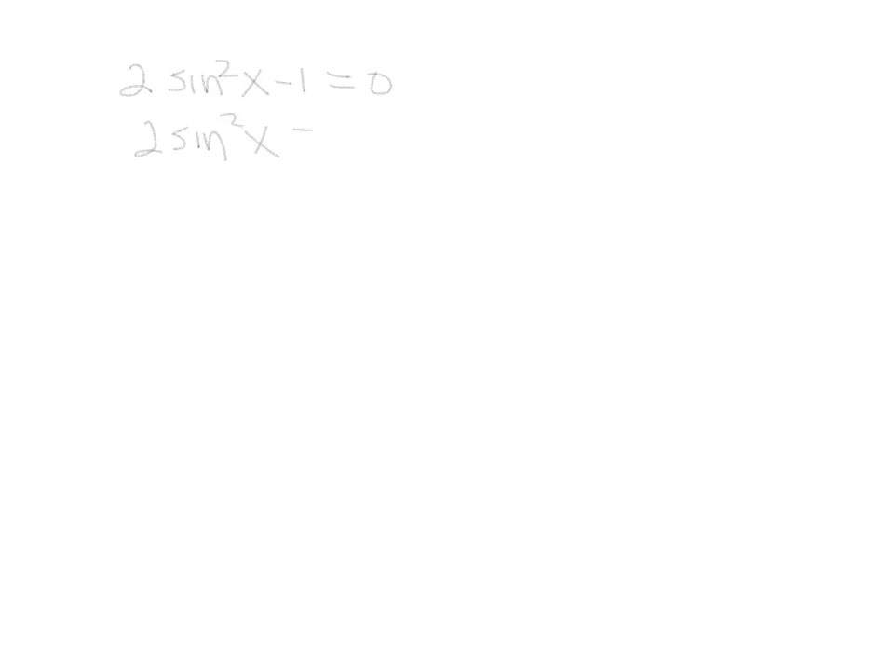
text(= 1)
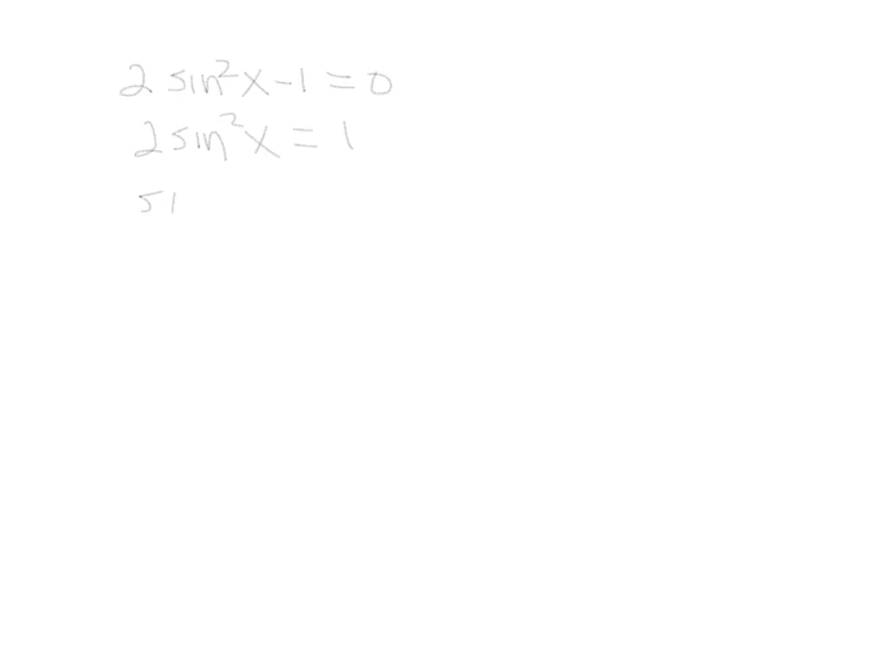
text(in²x)
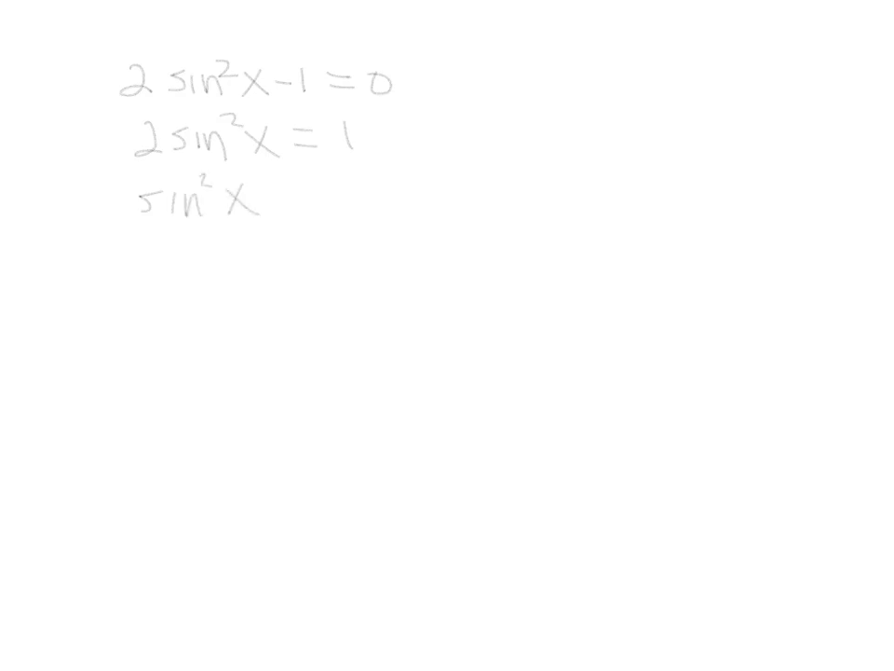
text(= 1/2)
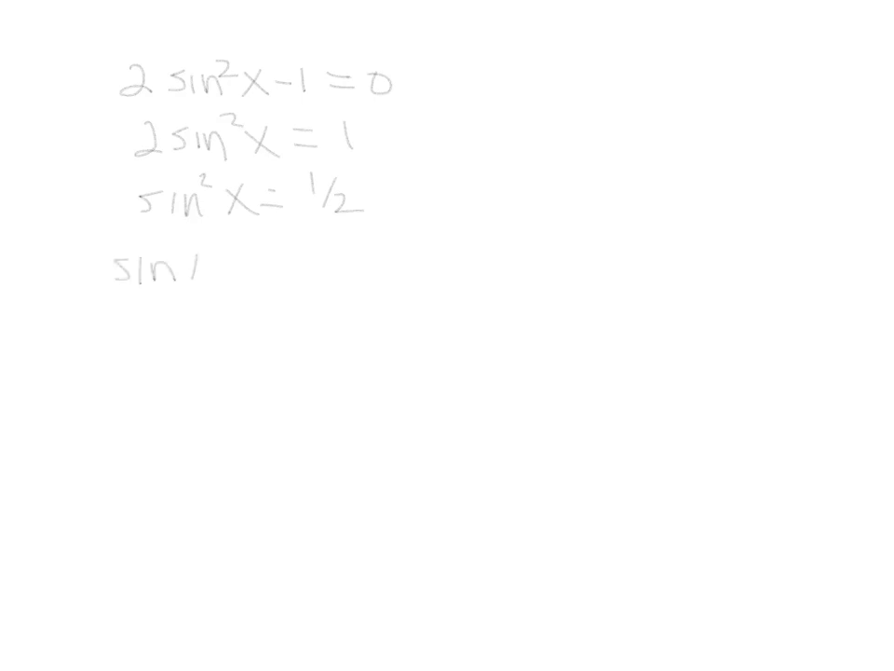
text(x =)
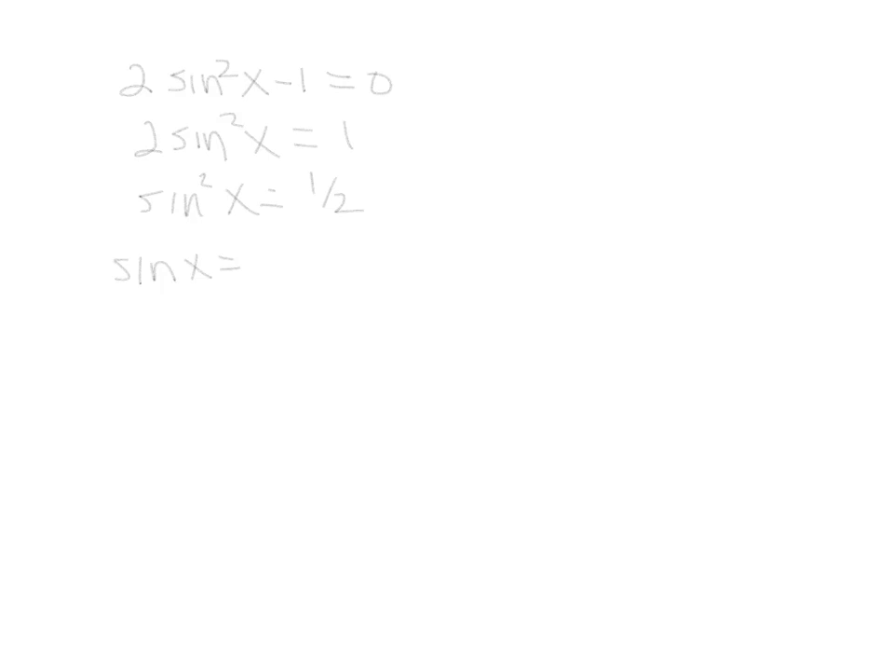
text(±)
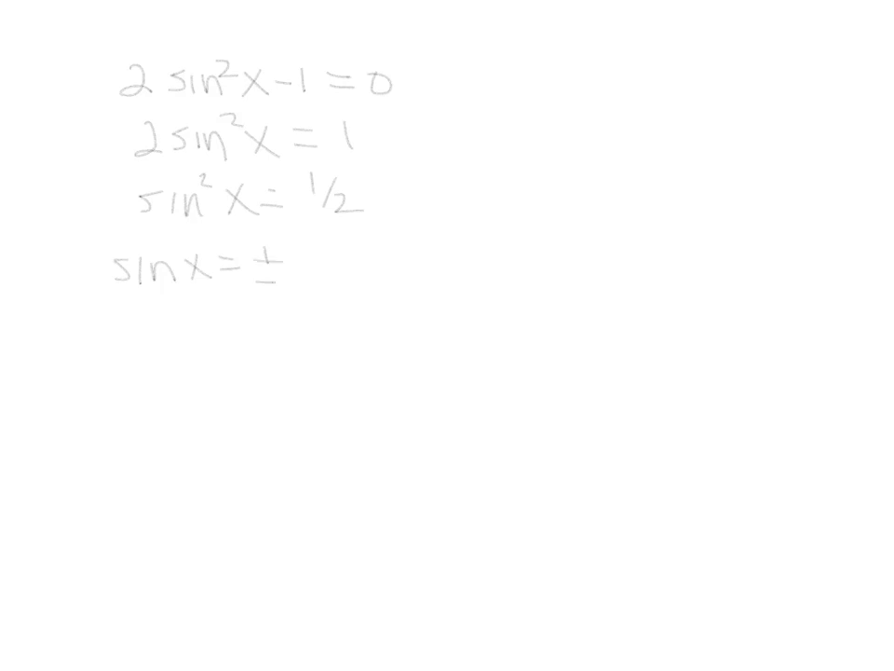
text(1)
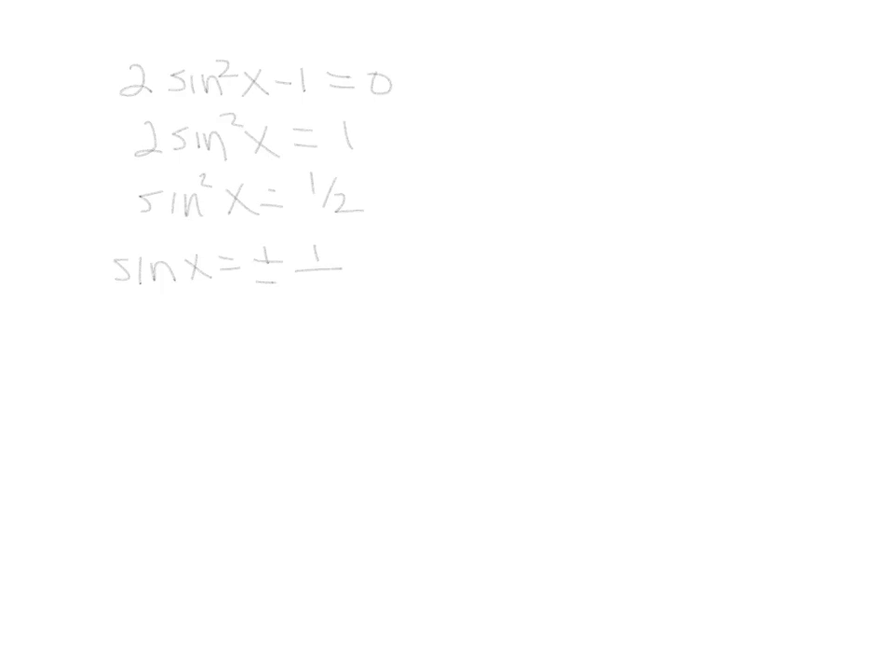
text(√2)
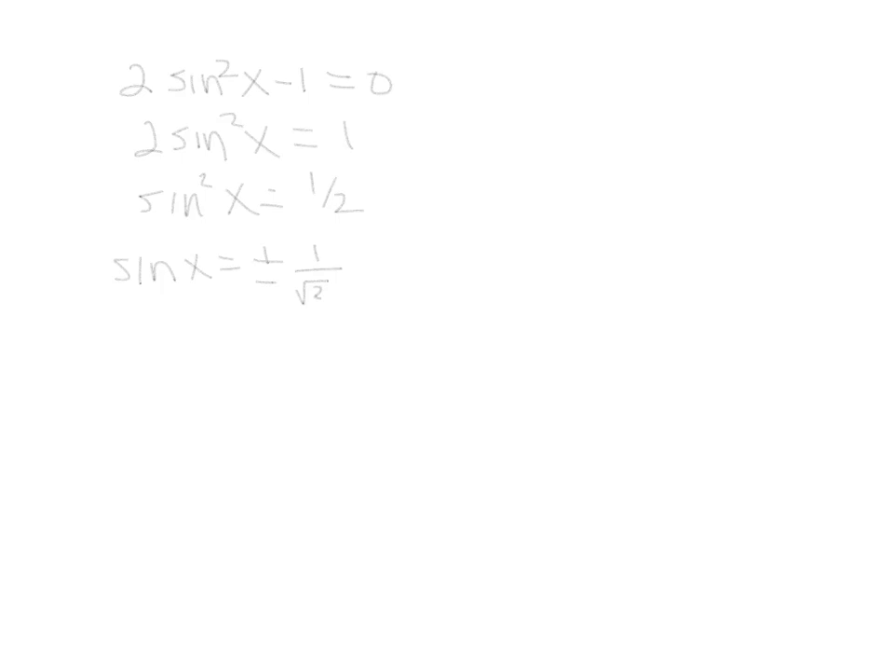
text(√2/√2)
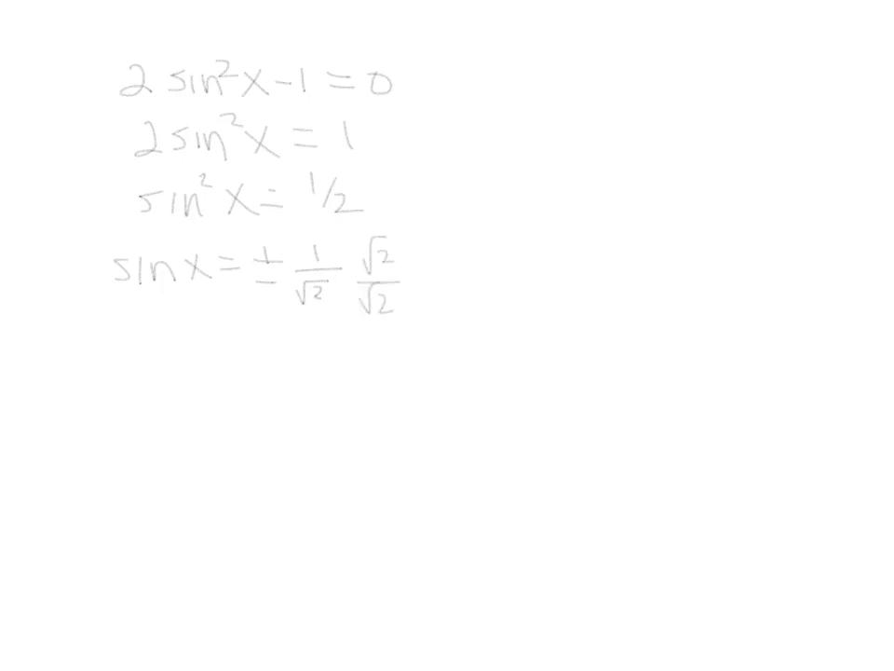
text(sinx= ±)
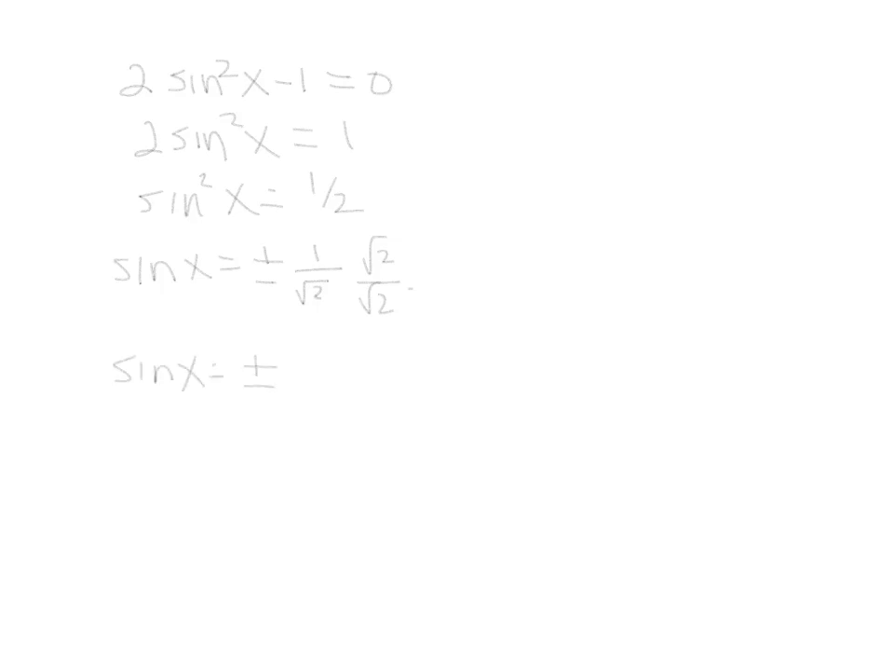
text(√2/2)
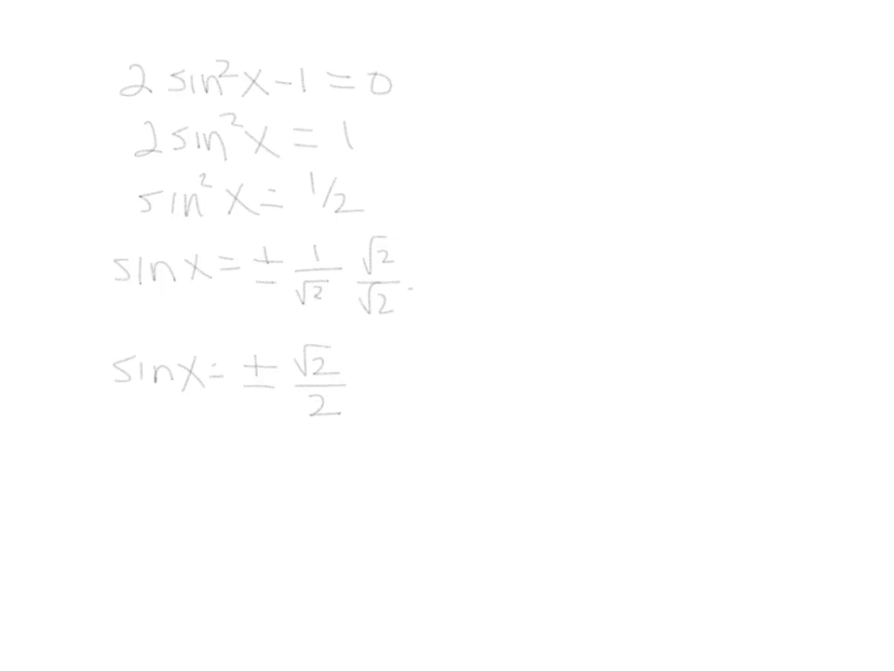
text(X = 11)
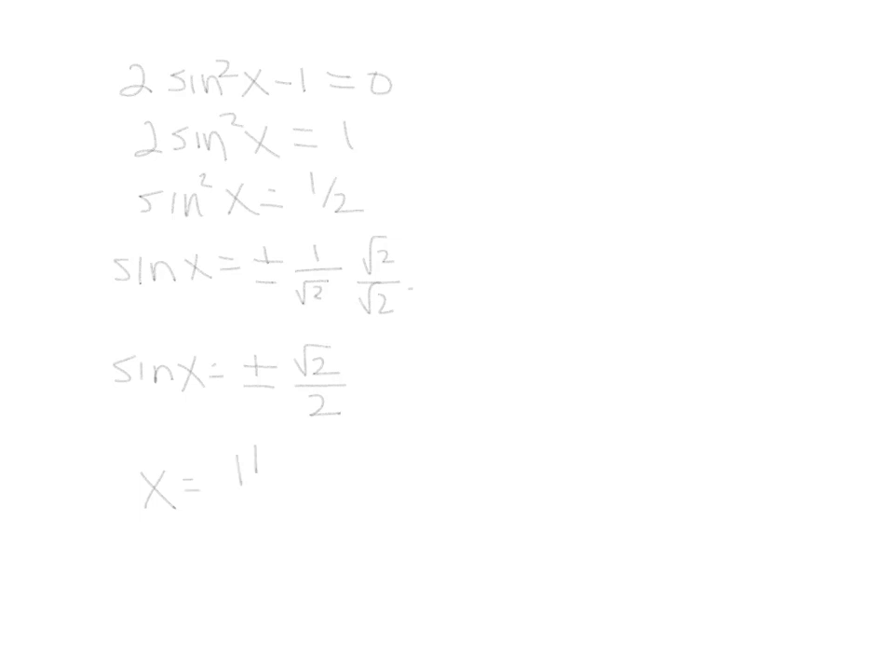
text(π/4, 3π/4)
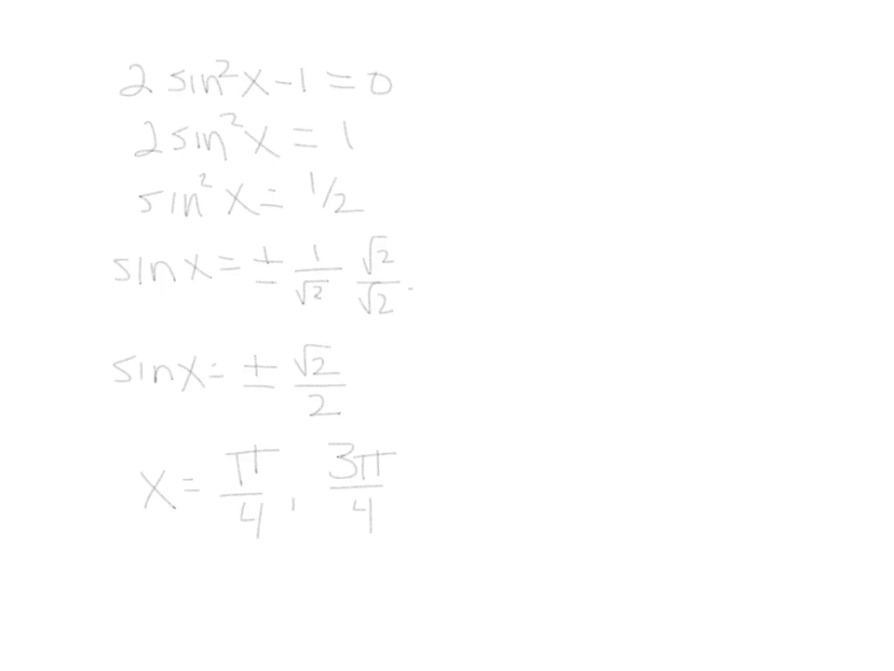
text(,)
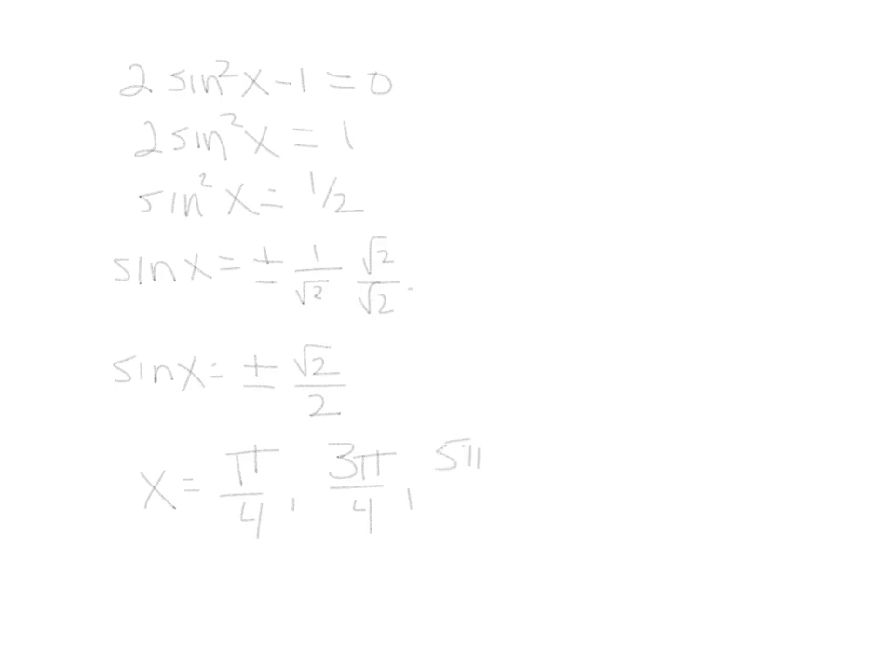
text(5π/4)
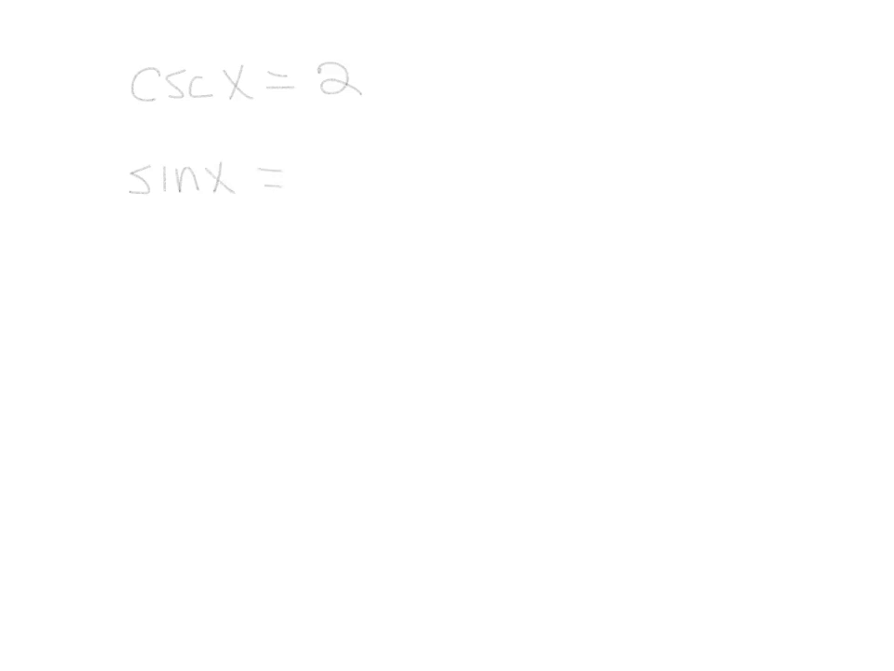
text(1)
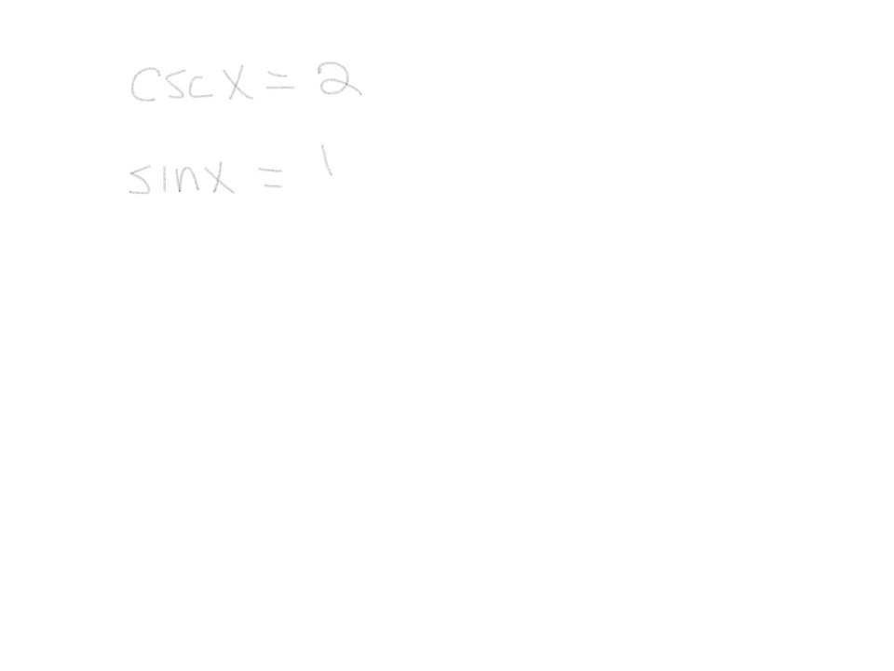
text(1/2)
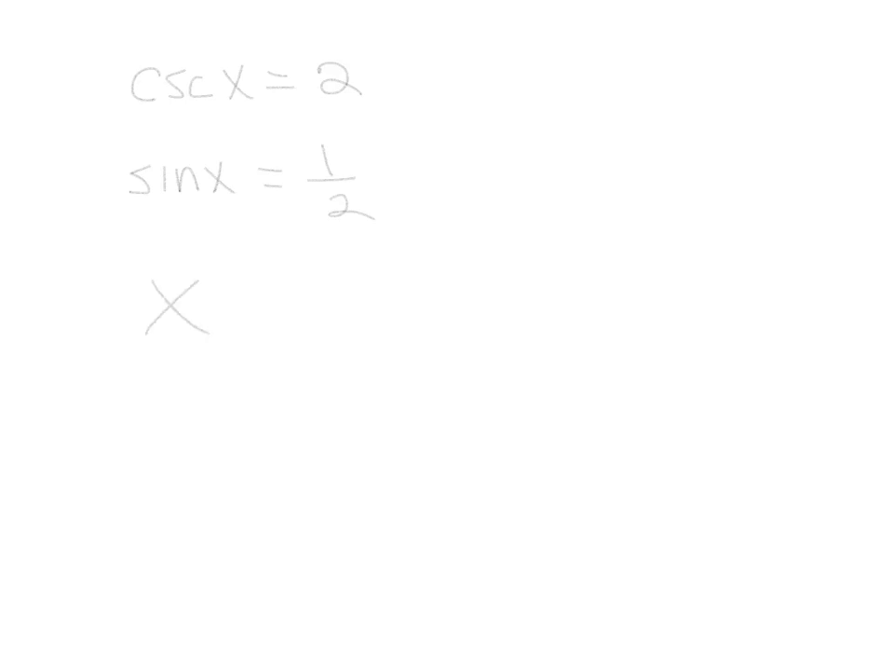
text(=)
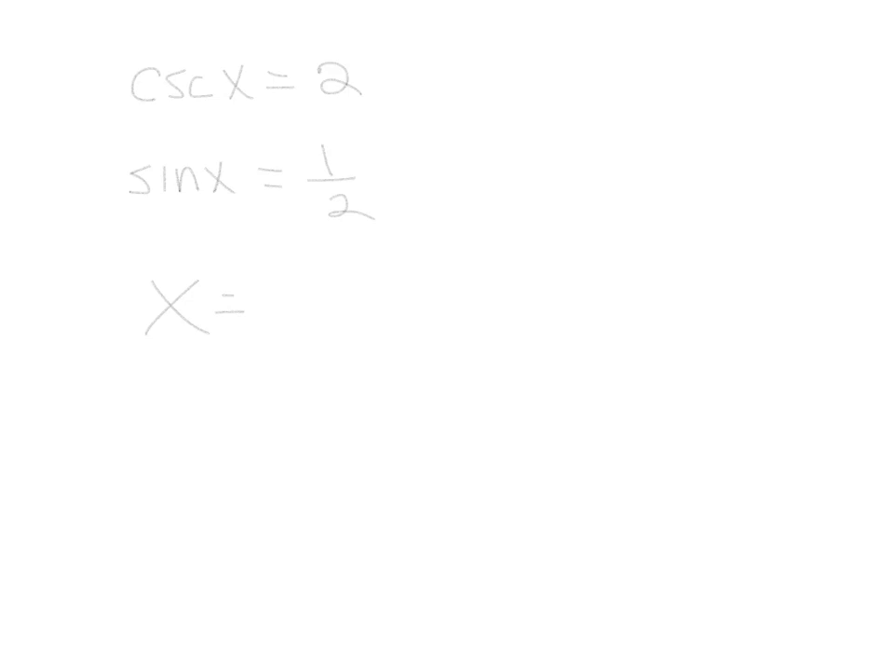
text(π)
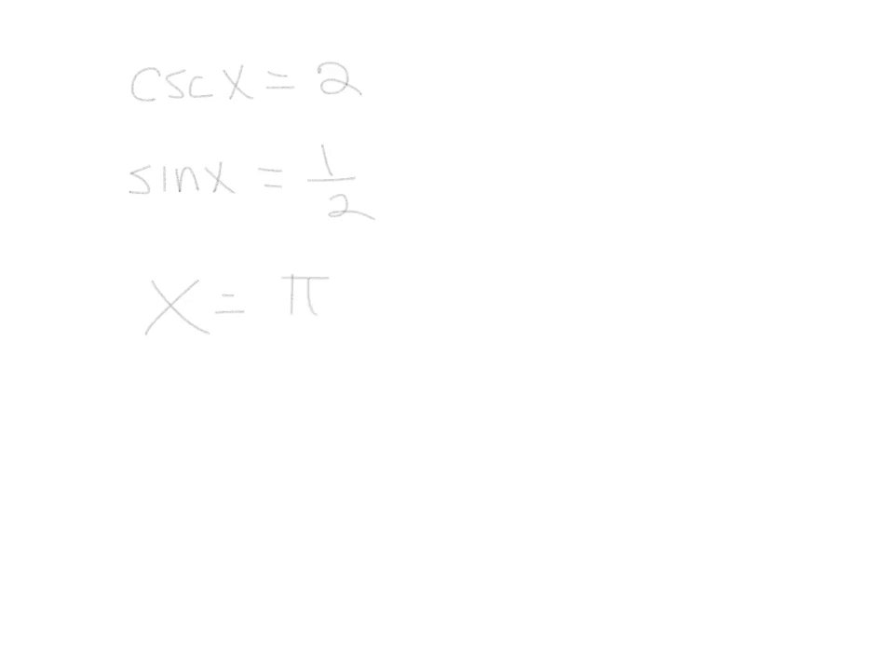
text(/6,)
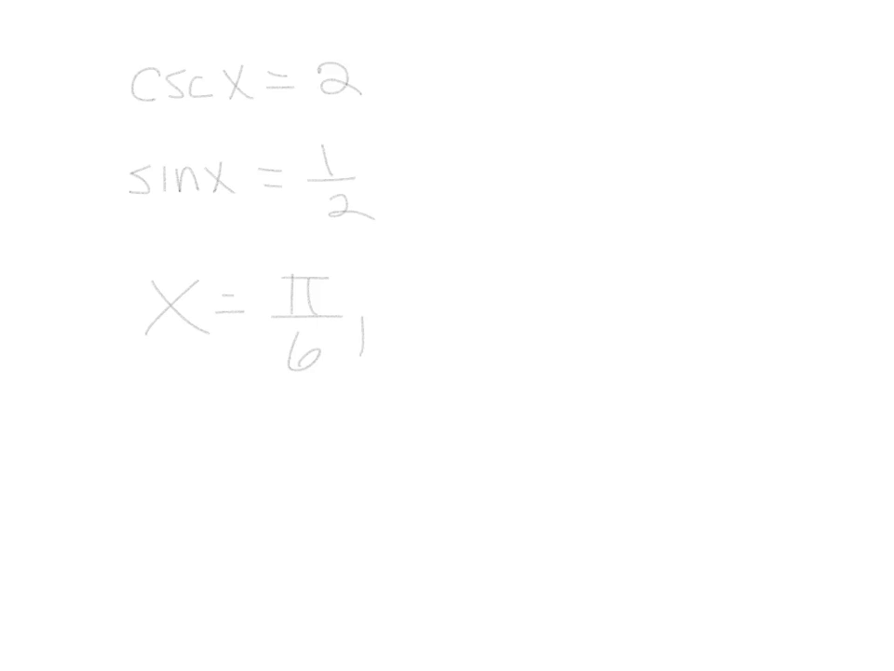
text(5π)
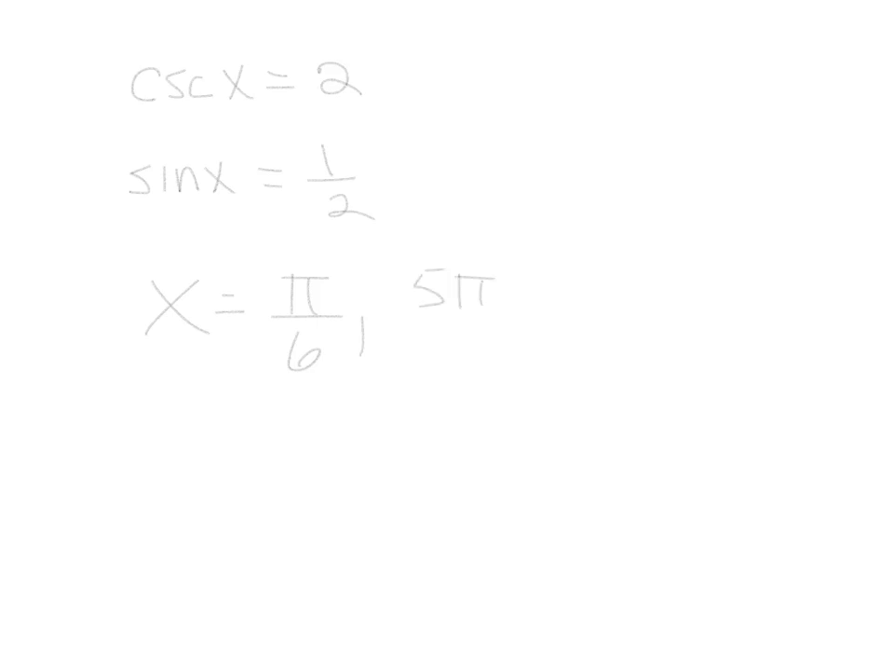